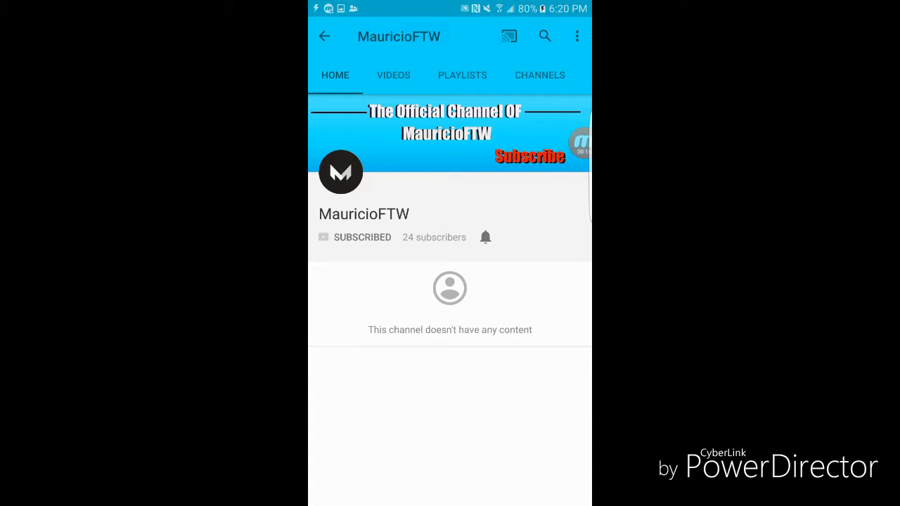
Show the MauricioFTW channel's Videos list with its Bo3 Zombies and Gta 5 Online uploads.
click(392, 75)
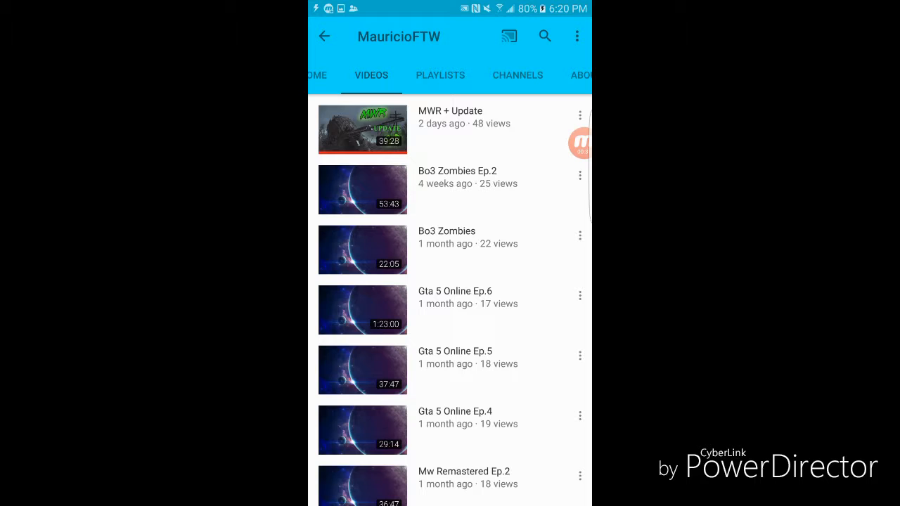
click(578, 144)
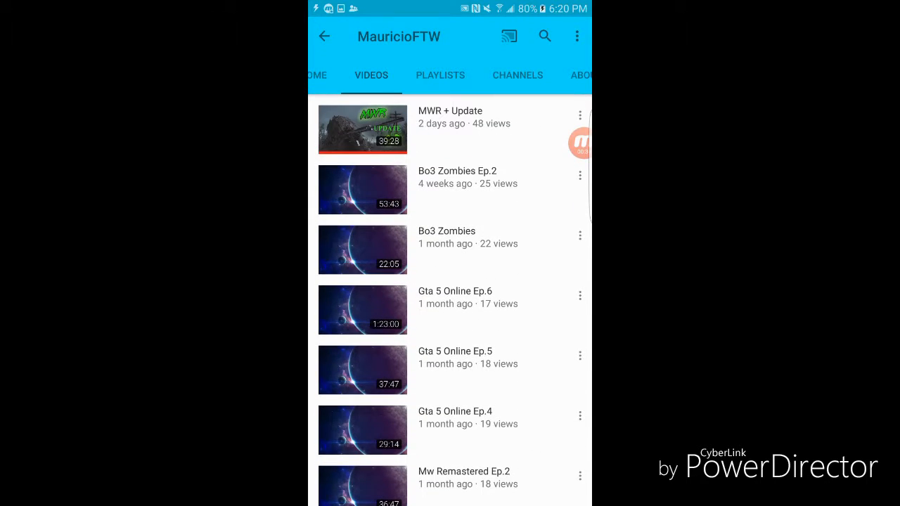
click(335, 75)
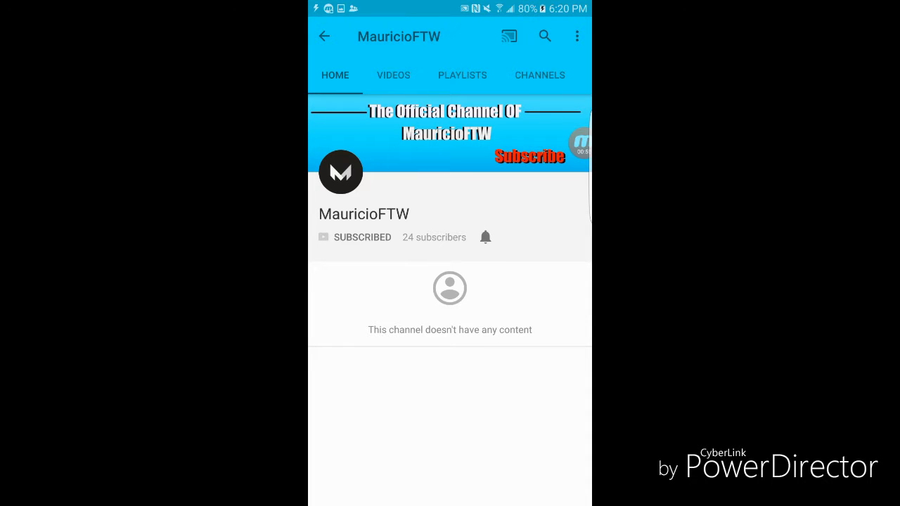
click(393, 75)
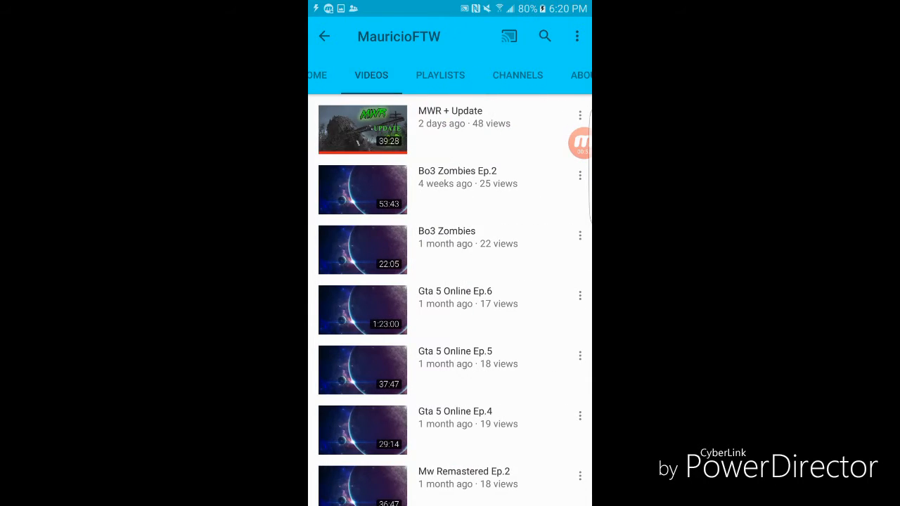
scroll(down, 3)
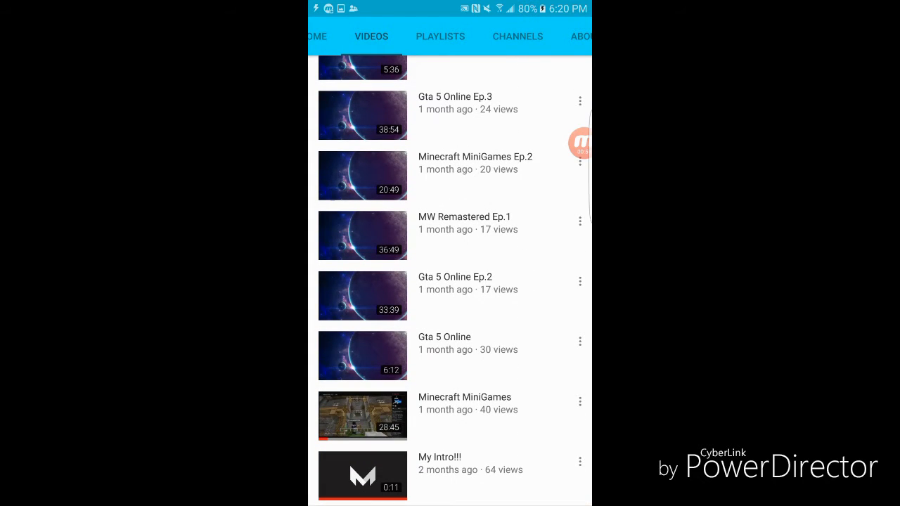
scroll(up, 3)
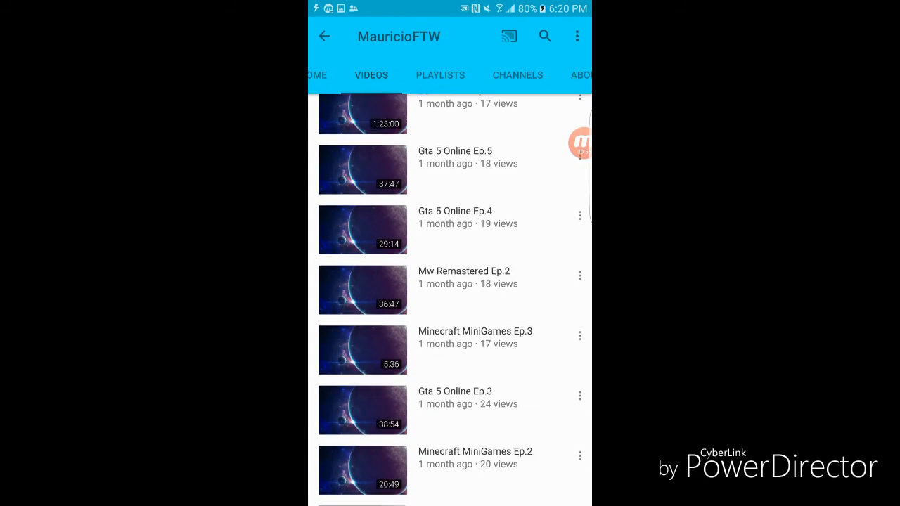